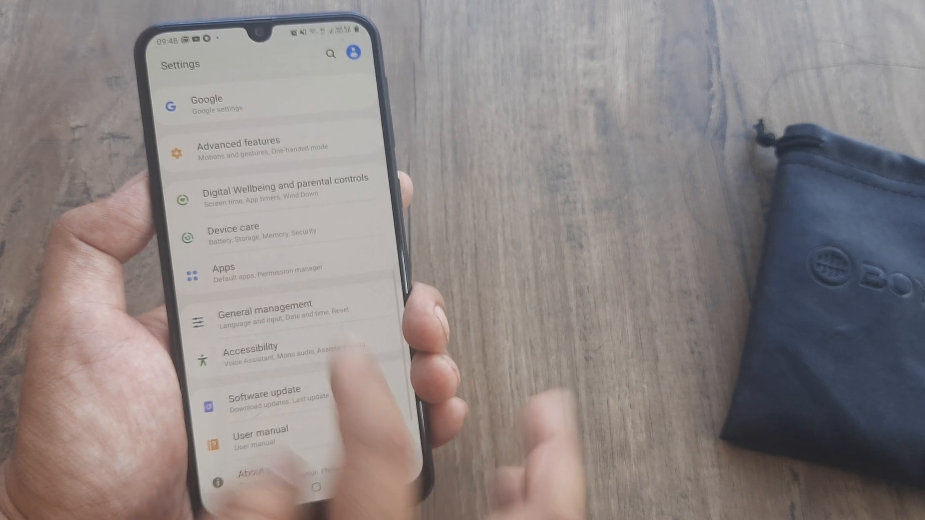
Step: Search Settings for 'apps' and open the 1mg app info page
left_click(330, 53)
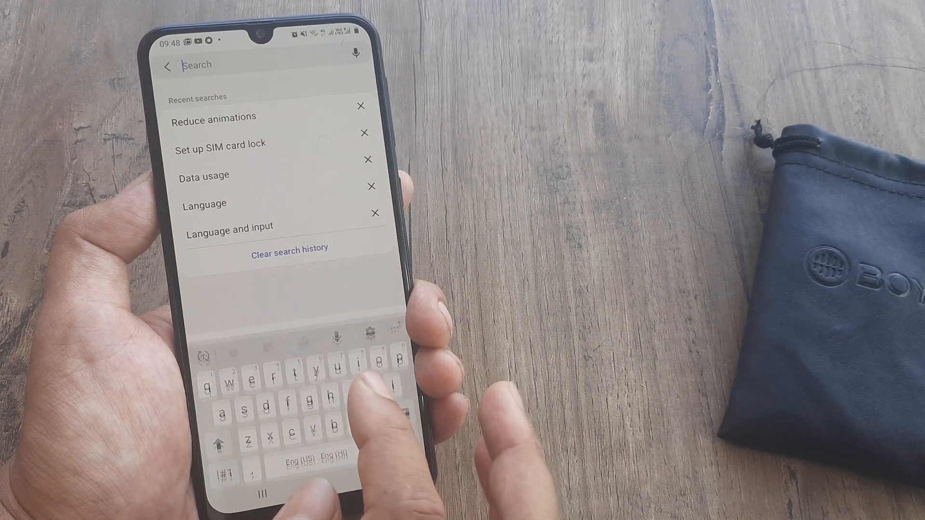
type("app")
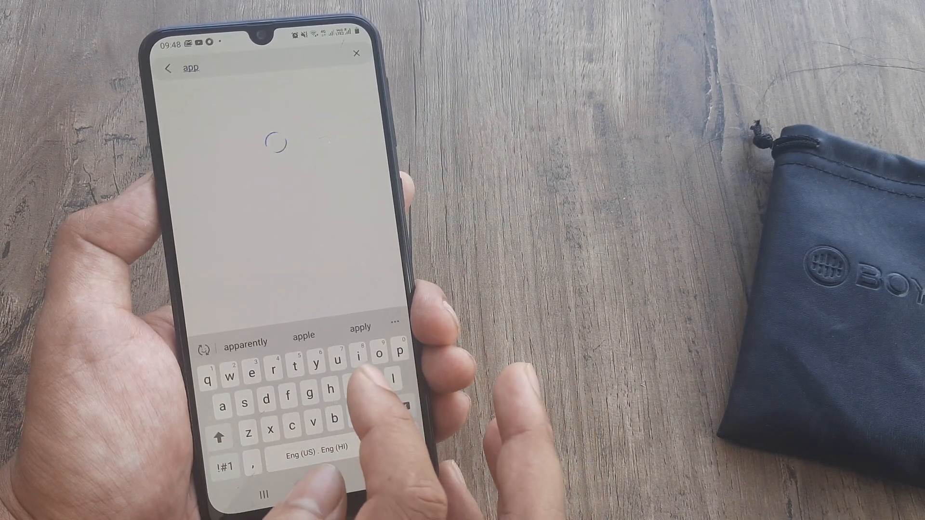
type("s")
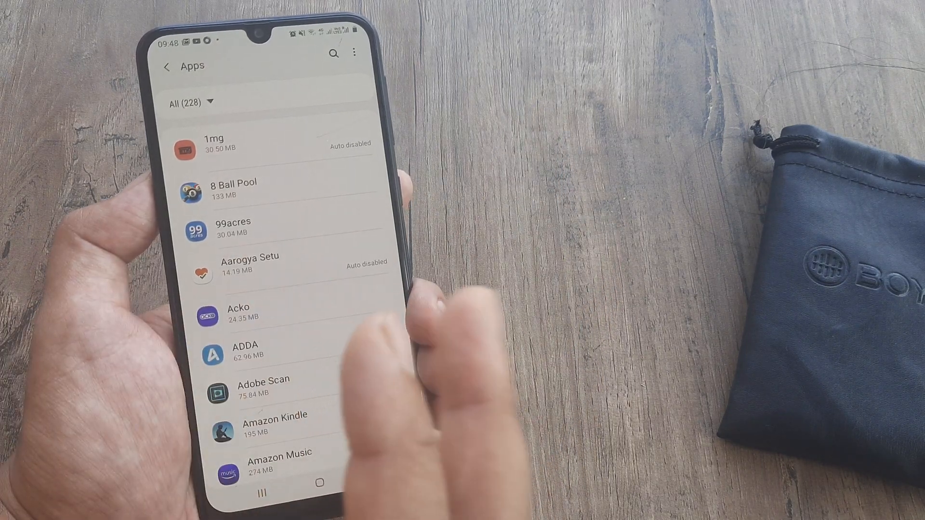
mouse_move(384, 295)
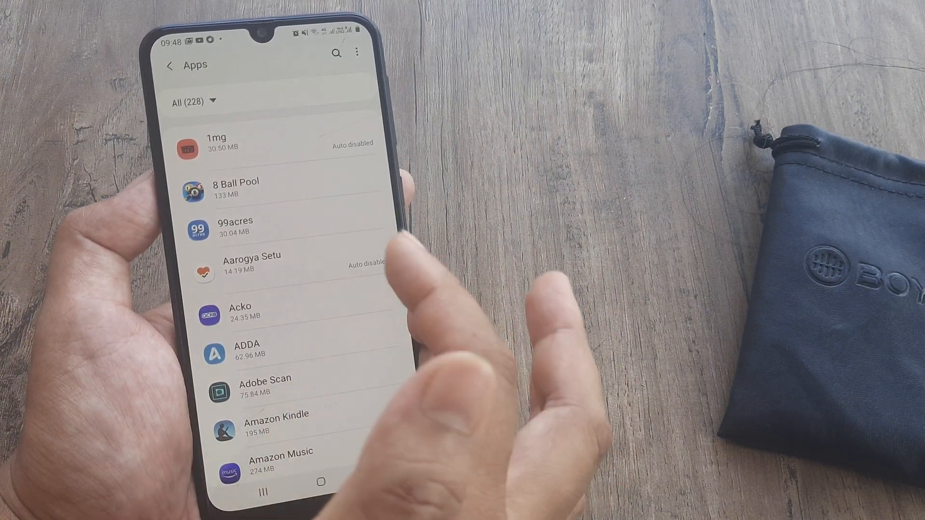
left_click(236, 141)
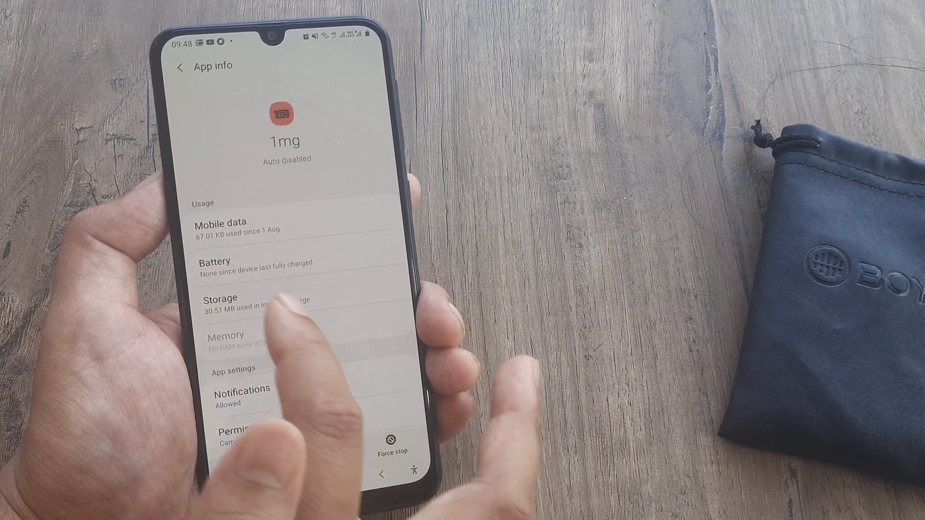
Step: Clear 1mg's storage data so Data and Cache read 0 B, then return to Apps
left_click(221, 304)
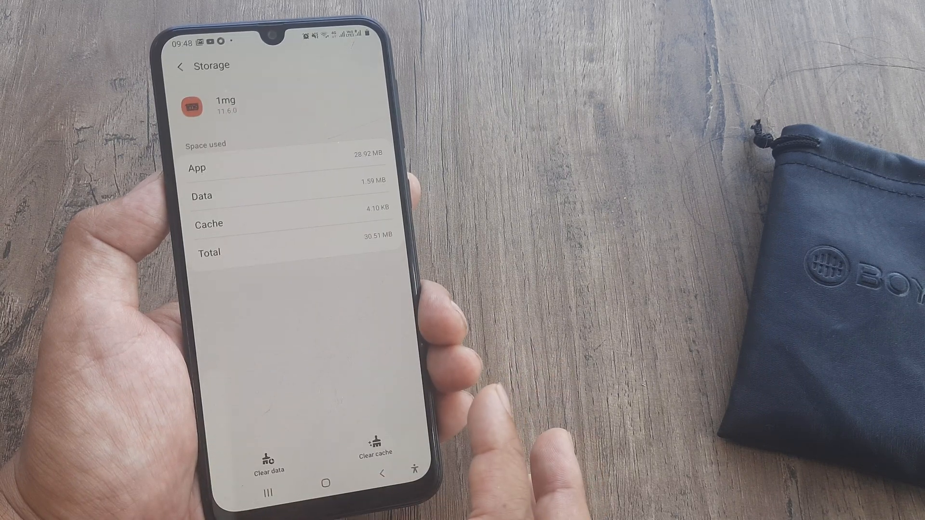
left_click(269, 458)
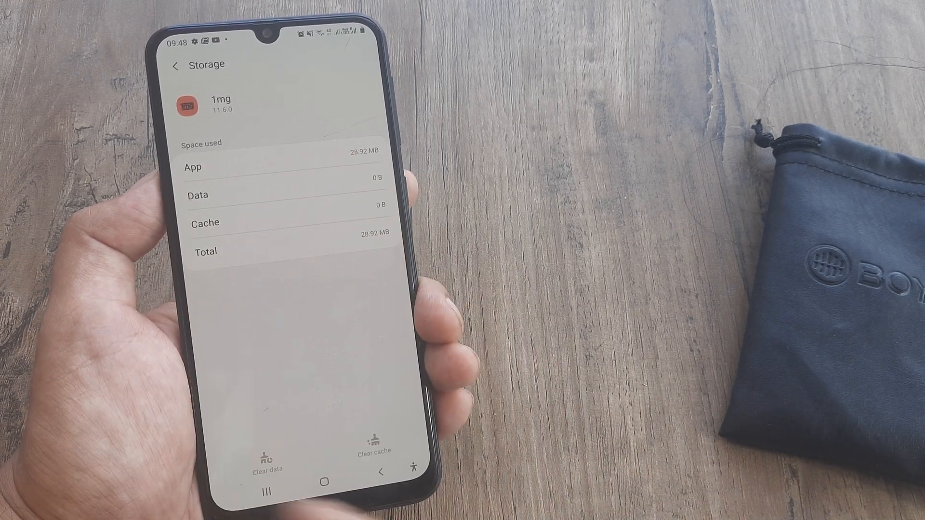
left_click(176, 64)
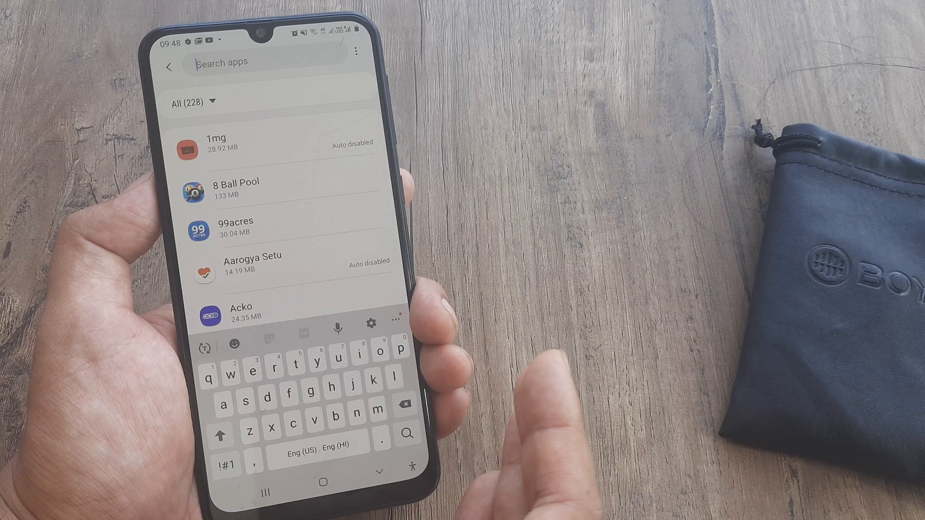
Step: Search for 'ub', open the Uber app, and force stop it
type("uber")
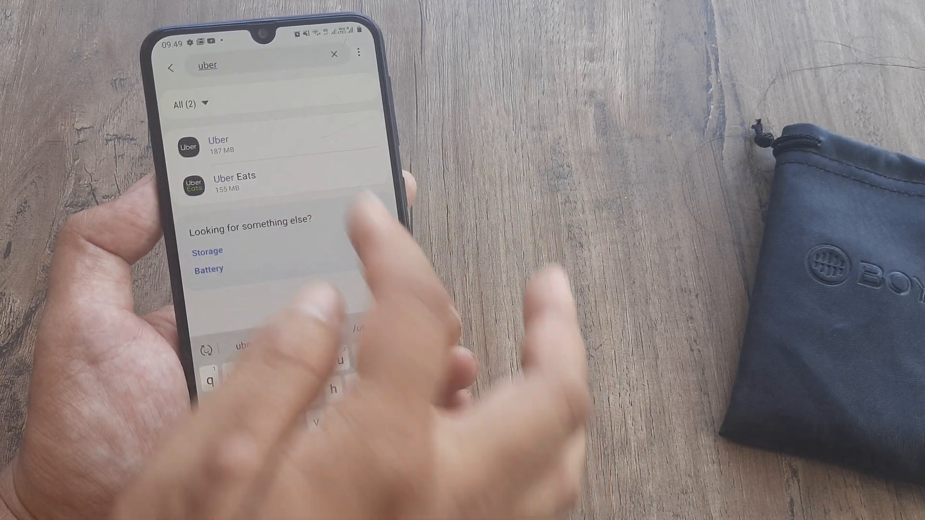
left_click(219, 144)
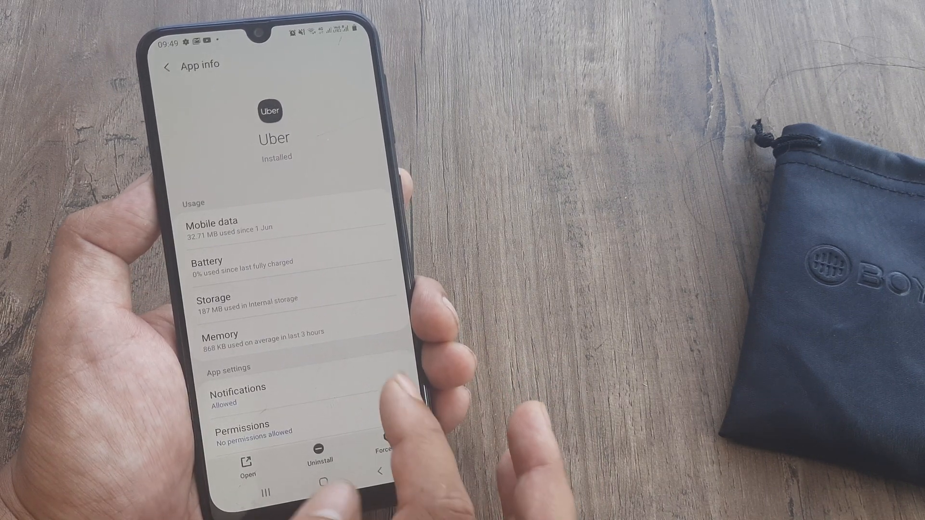
left_click(383, 450)
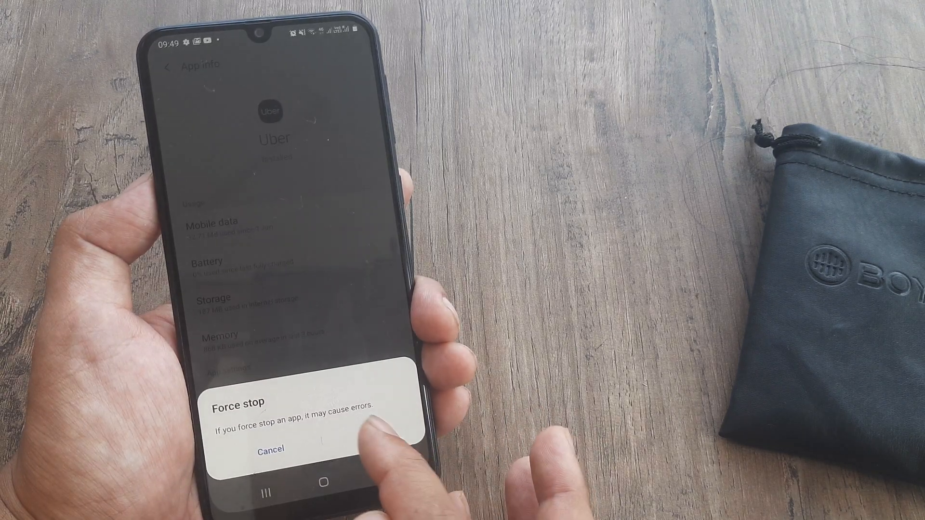
left_click(270, 449)
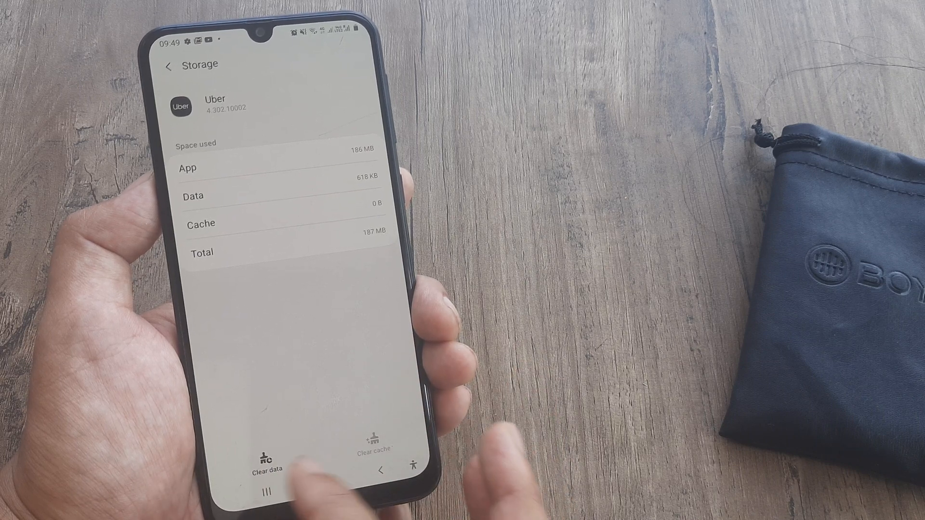
Step: Clear Uber's stored data from its Storage page
left_click(268, 454)
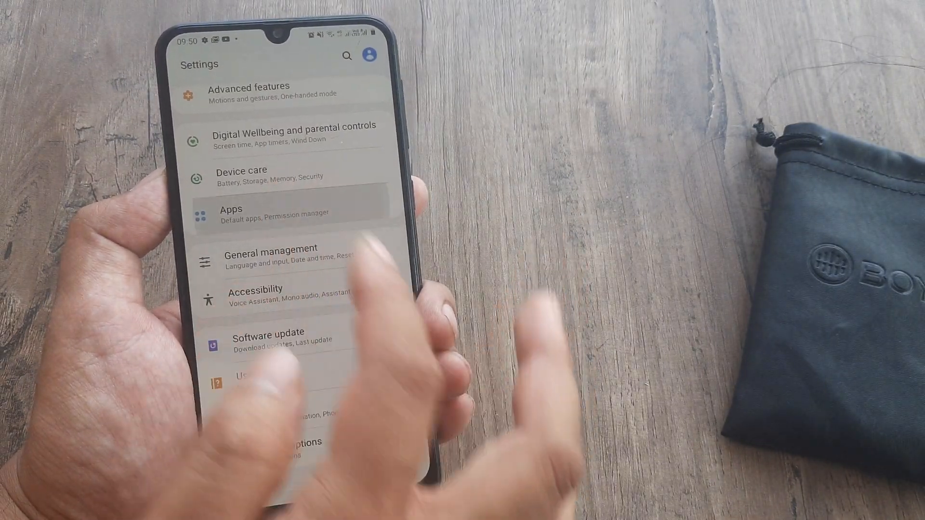
Step: Reopen 1mg from the Apps list to confirm 0 B storage, then go home
left_click(236, 213)
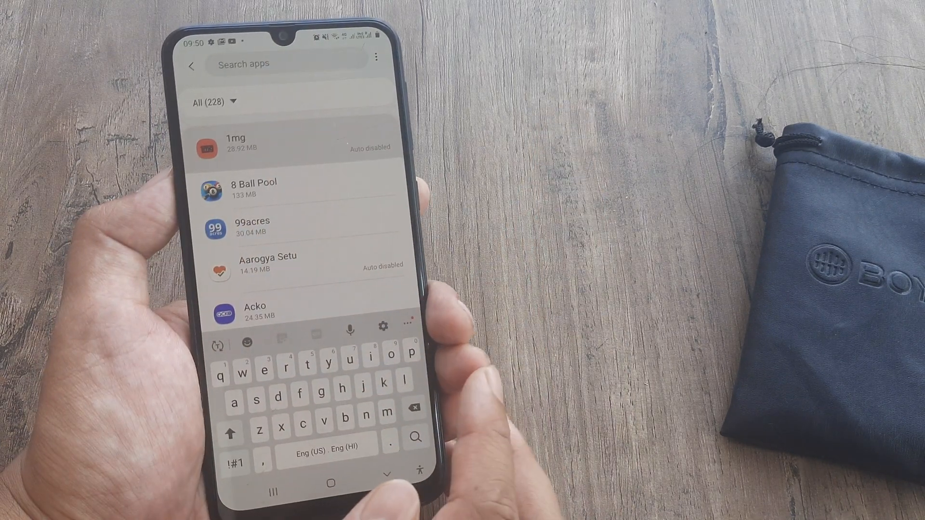
left_click(236, 143)
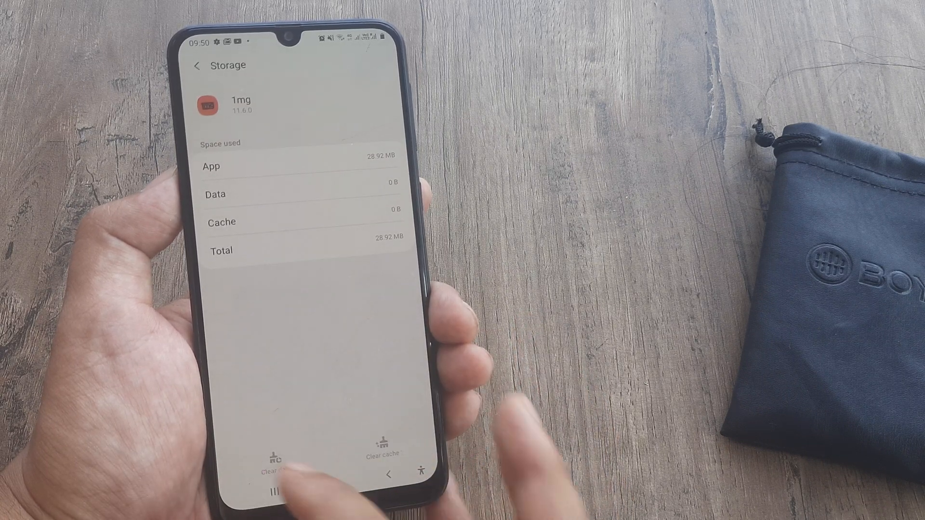
left_click(330, 483)
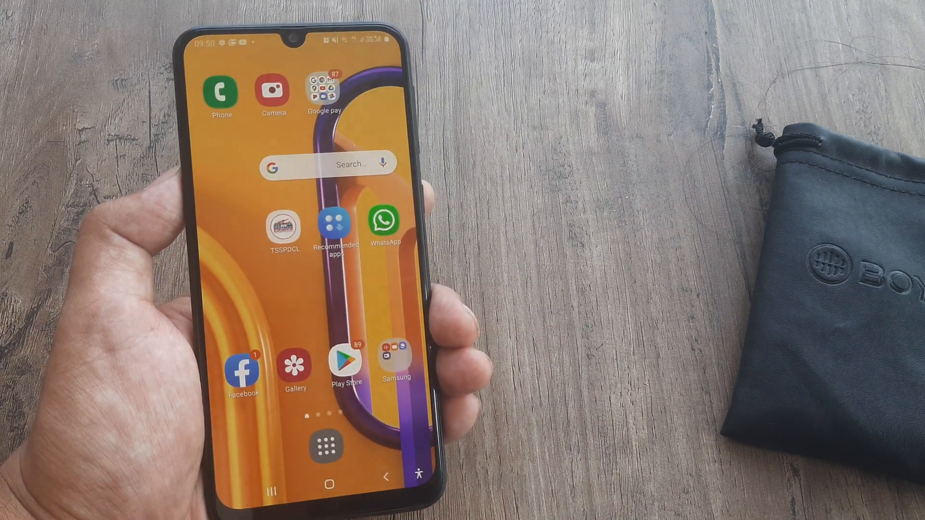